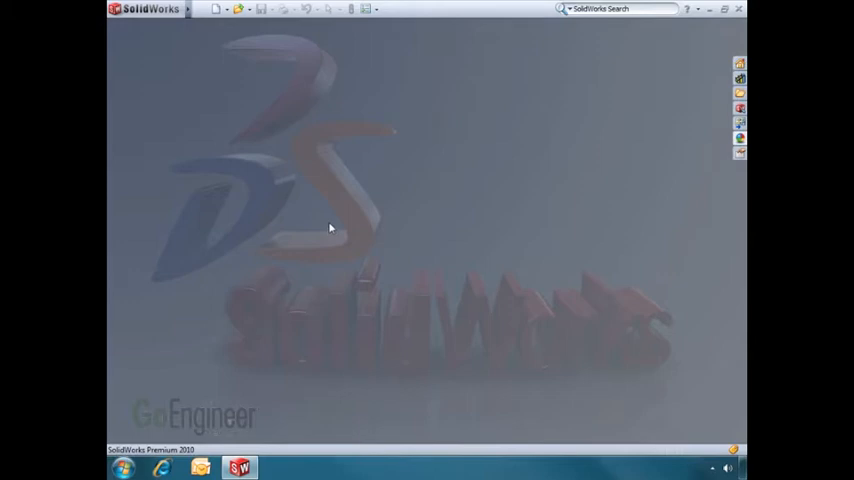
mouse_move(222, 32)
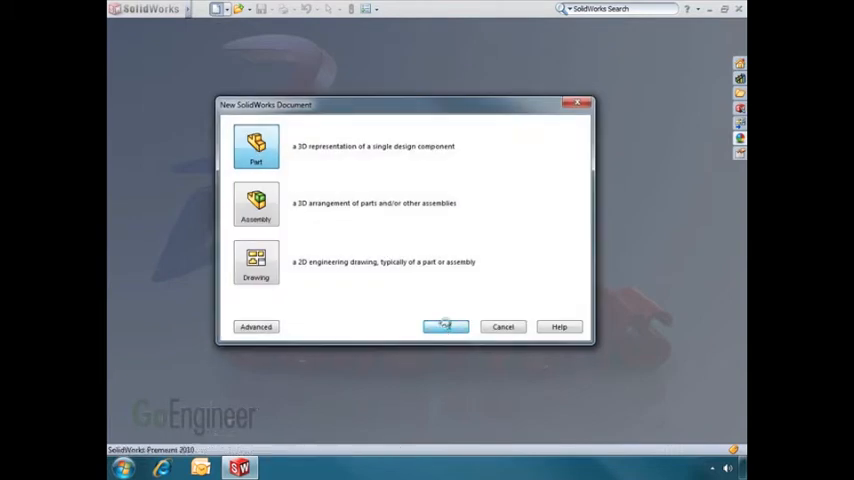
Choose the Part template to create a new blank part document.
click(445, 326)
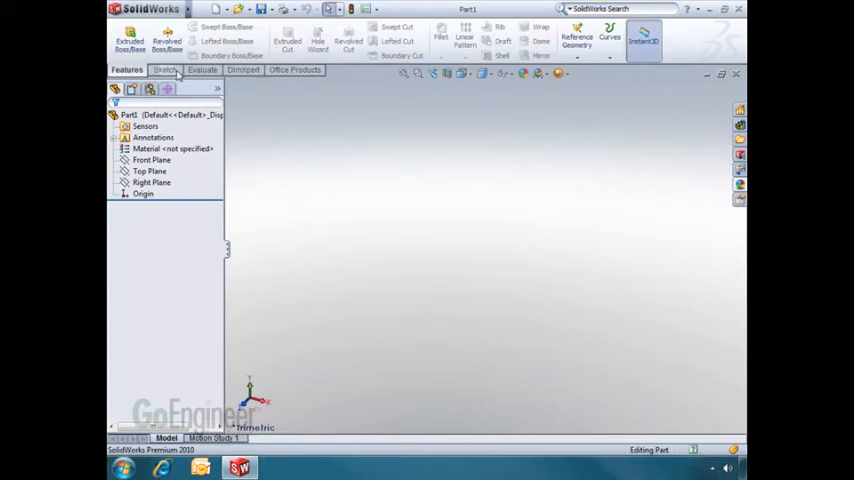
Show the Sketch tab's drawing tools in the CommandManager.
click(165, 70)
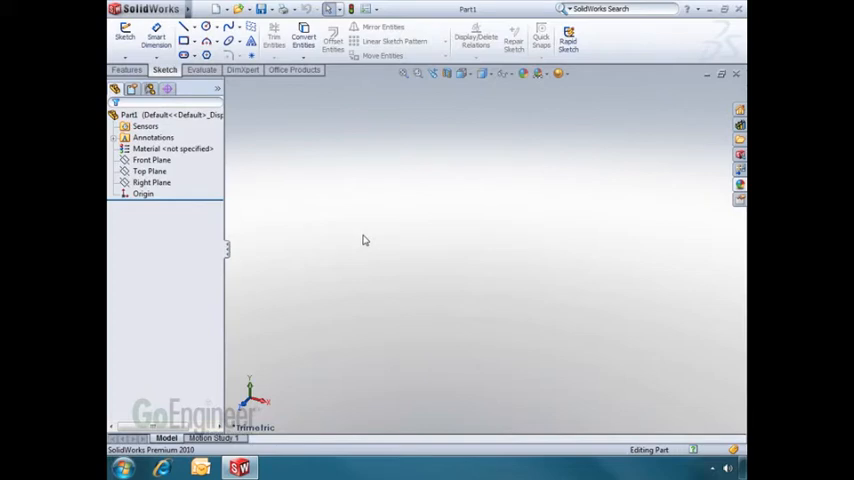
mouse_move(342, 233)
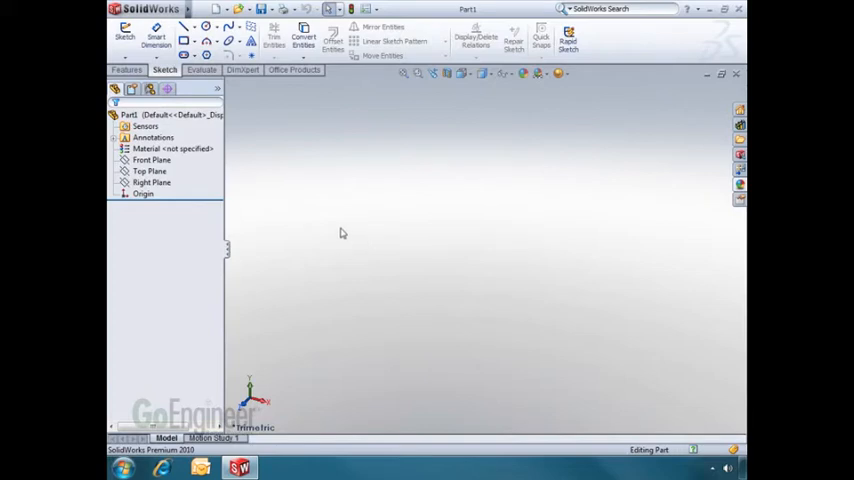
click(149, 171)
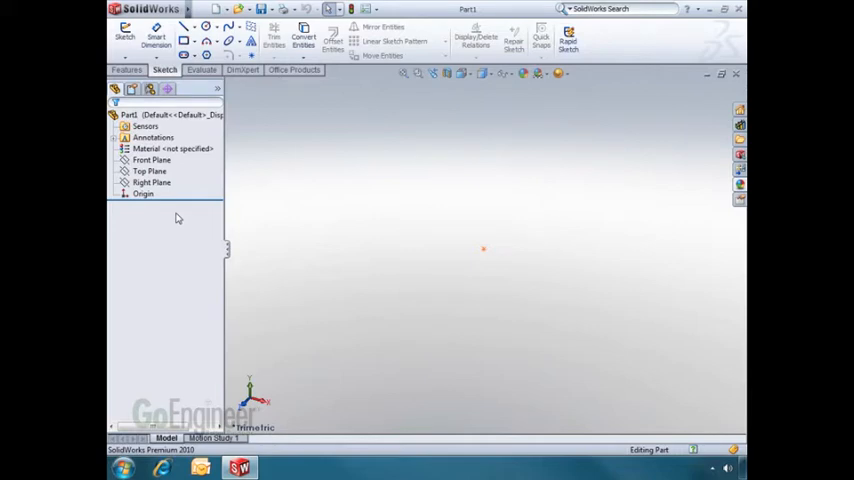
mouse_move(263, 233)
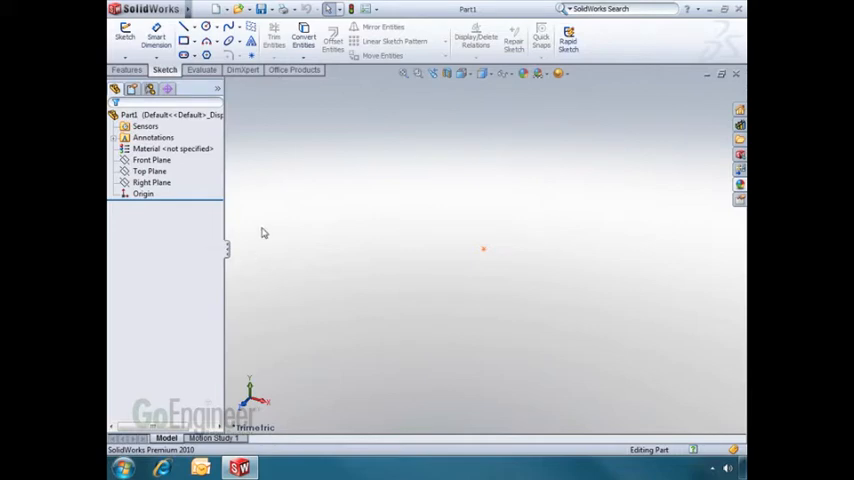
Select the Front Plane in the tree and start a sketch on it.
click(150, 160)
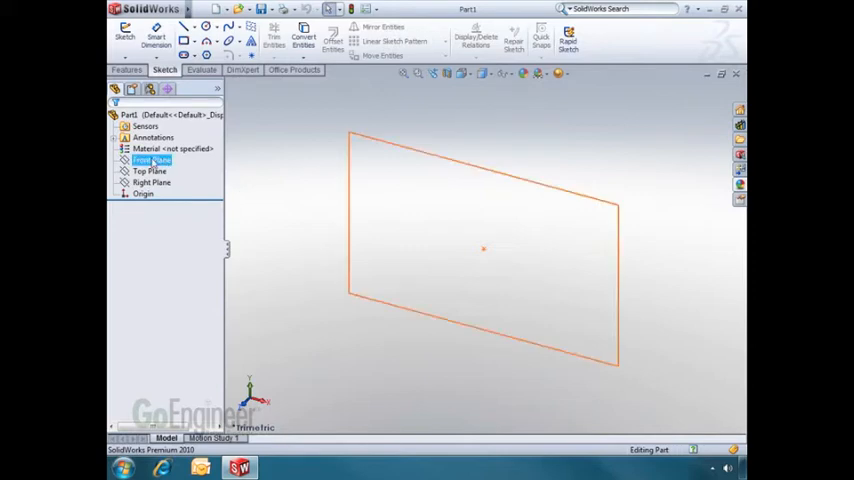
click(150, 160)
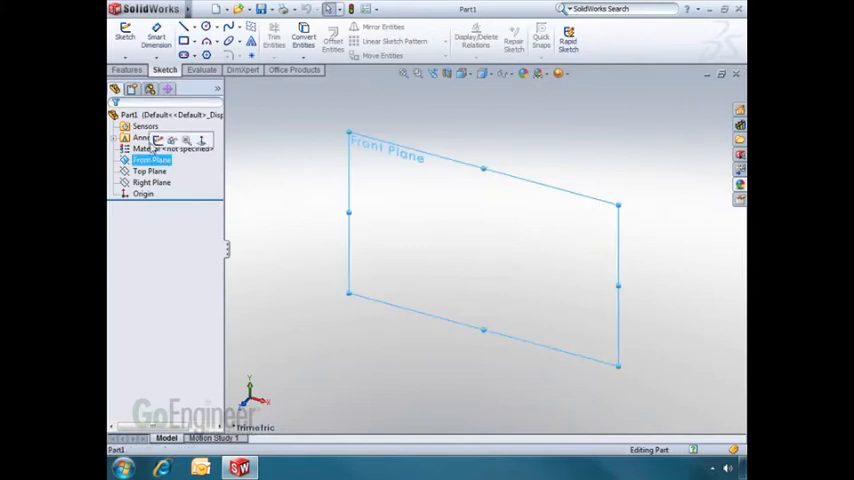
mouse_move(122, 47)
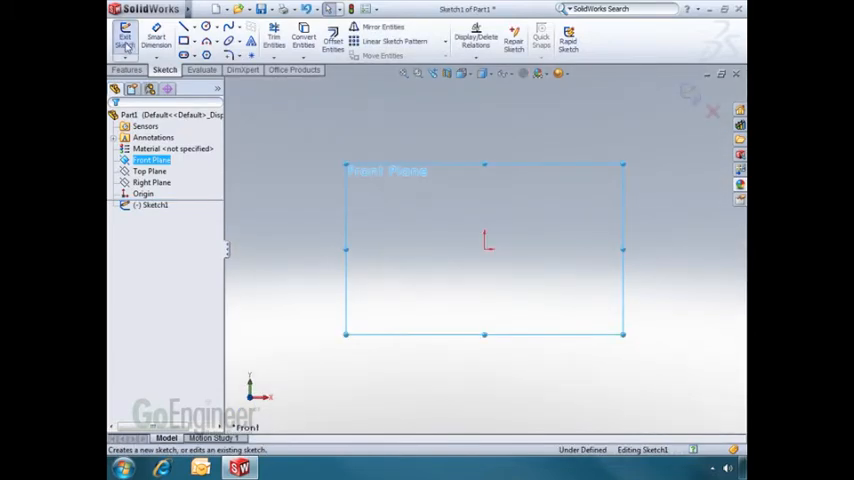
mouse_move(256, 166)
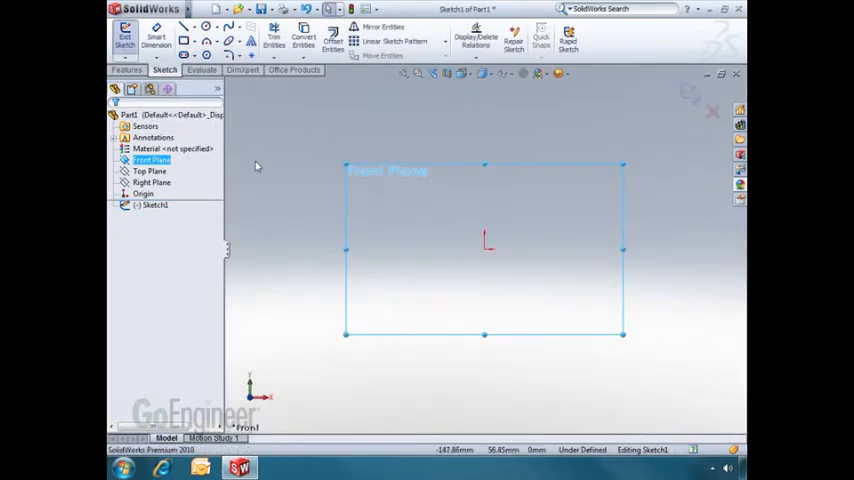
mouse_move(609, 114)
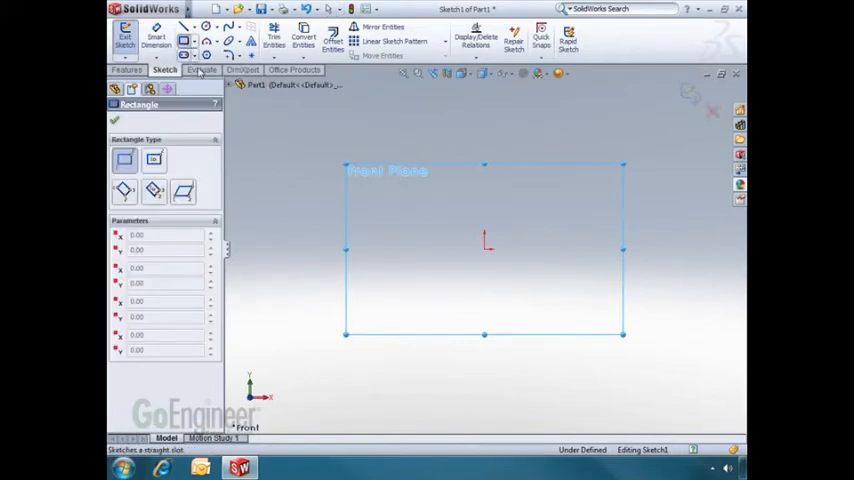
mouse_move(367, 228)
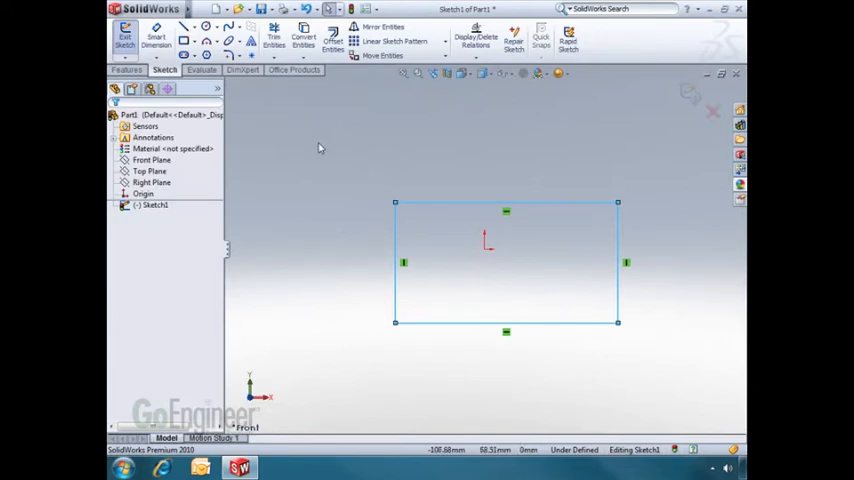
mouse_move(671, 113)
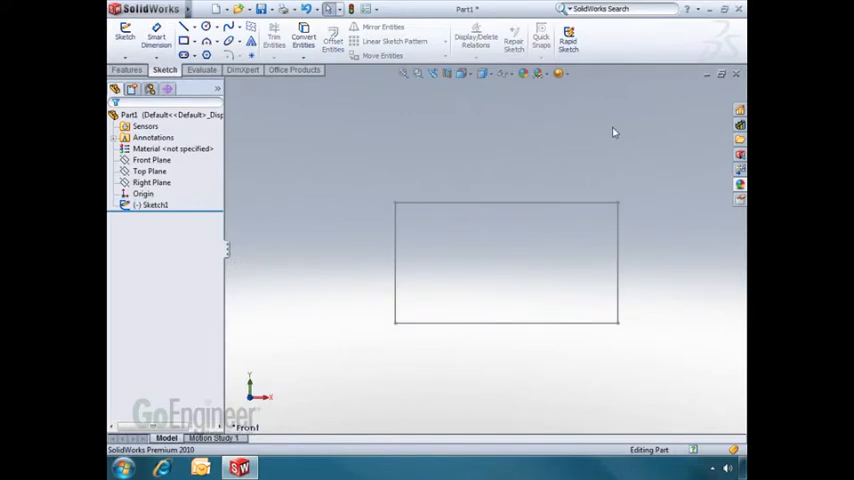
mouse_move(695, 104)
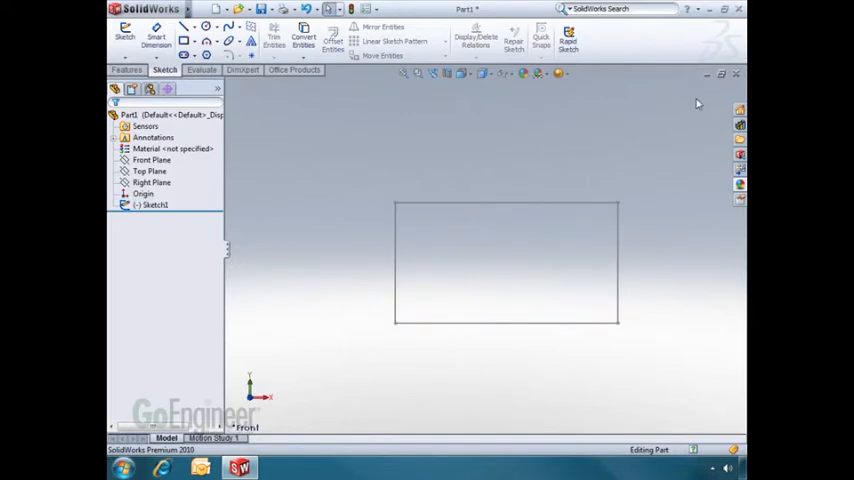
mouse_move(515, 189)
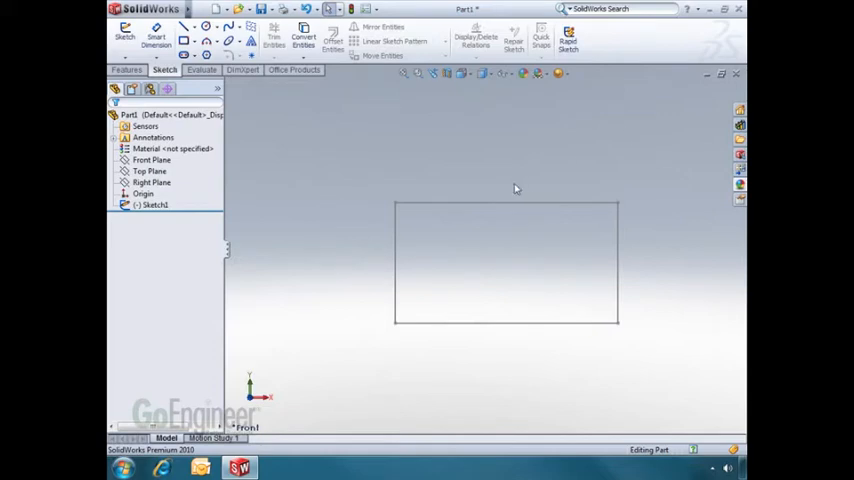
mouse_move(509, 183)
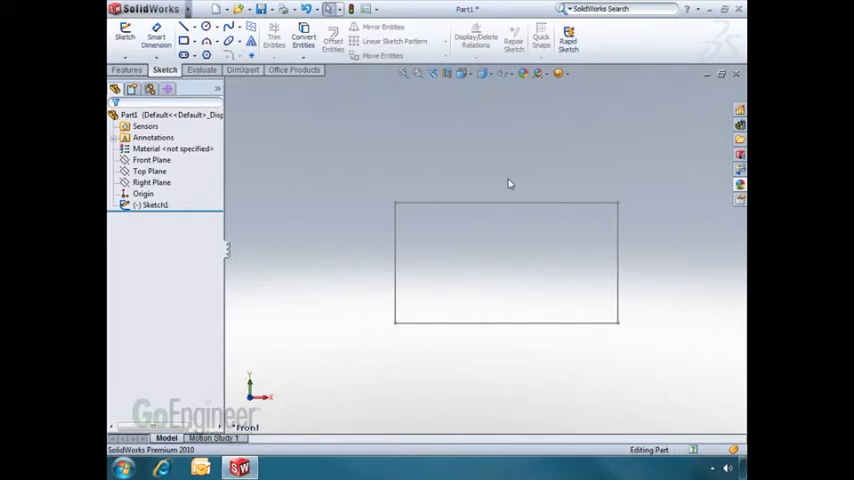
Exit the Front Plane rectangle sketch, keeping it as Sketch1.
click(152, 205)
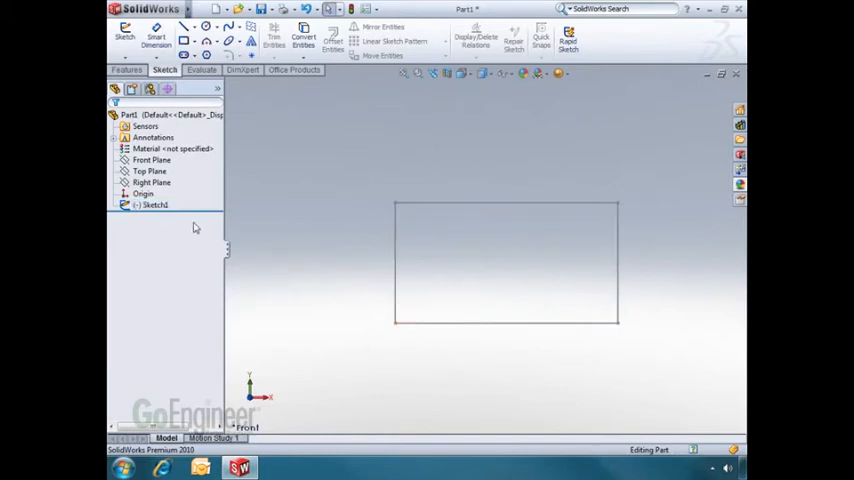
mouse_move(249, 205)
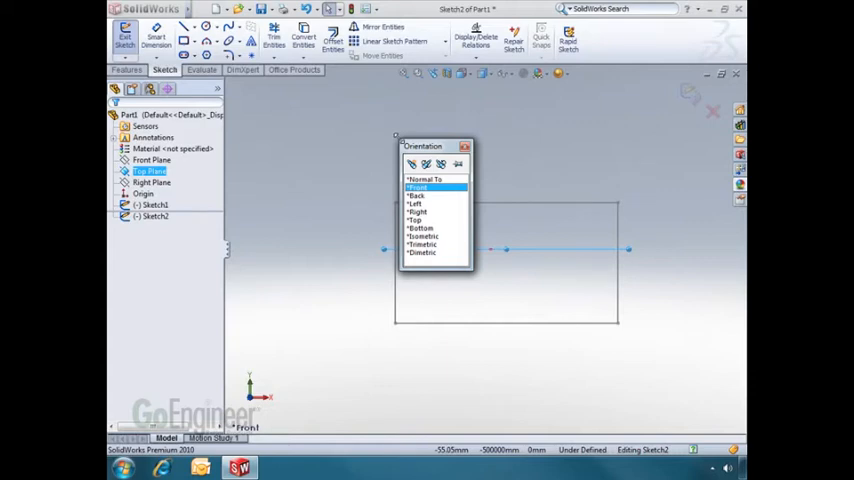
mouse_move(405, 146)
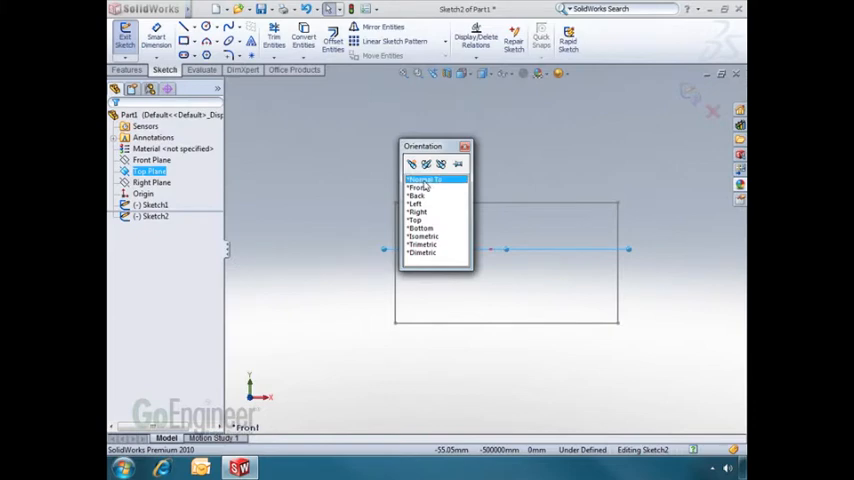
Orient the view normal to the Top Plane and pick a shape tool.
click(416, 219)
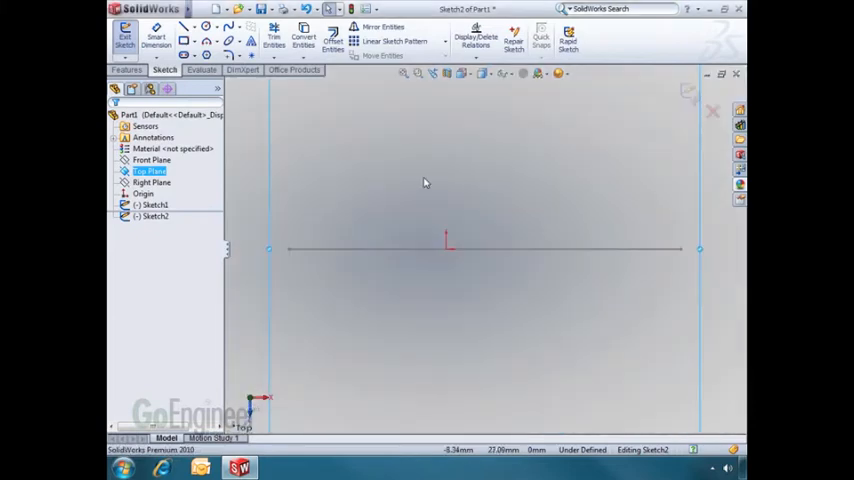
mouse_move(420, 177)
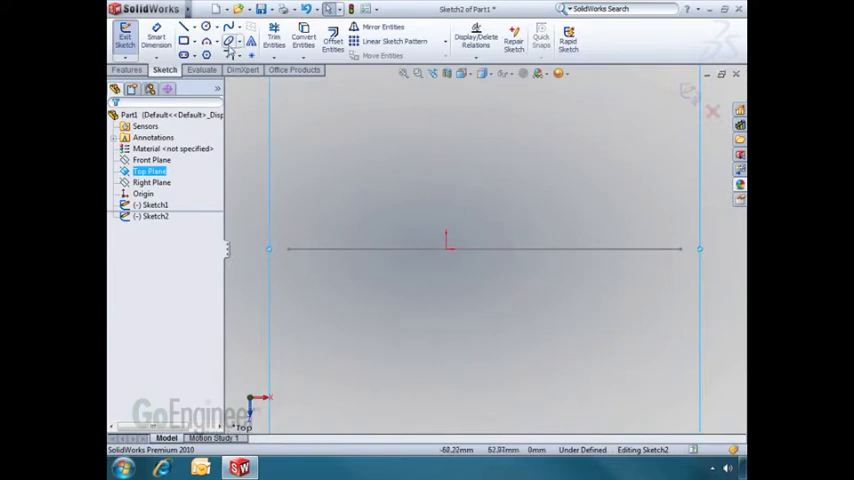
click(218, 30)
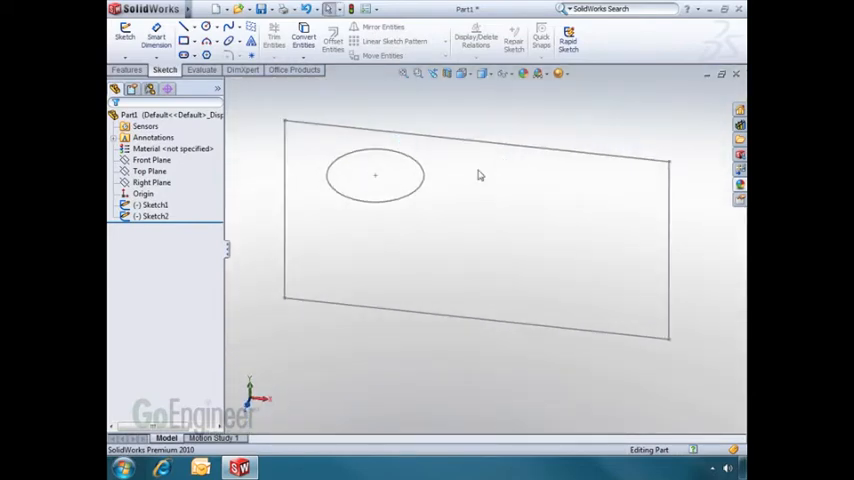
Exit the Top Plane circle sketch and select the Right Plane for a new sketch.
click(154, 217)
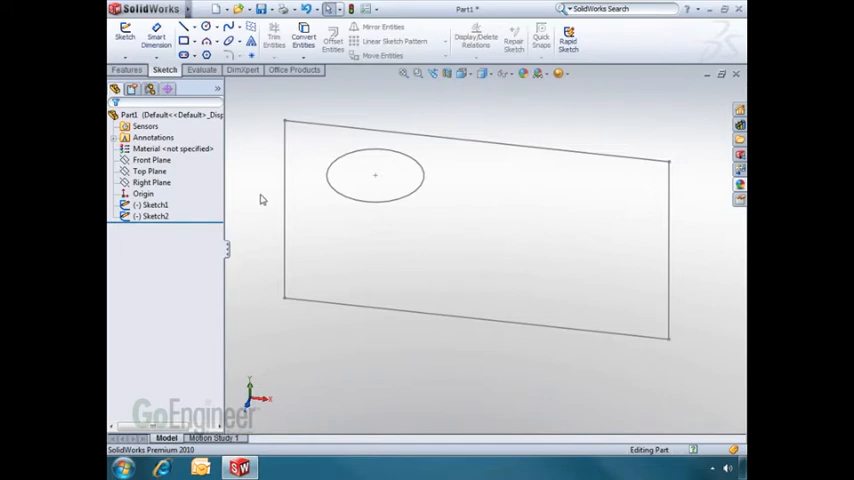
mouse_move(184, 194)
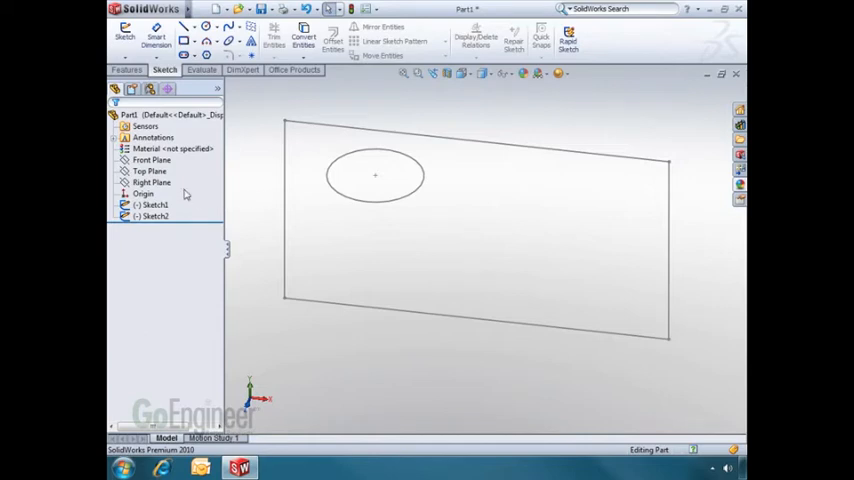
click(152, 183)
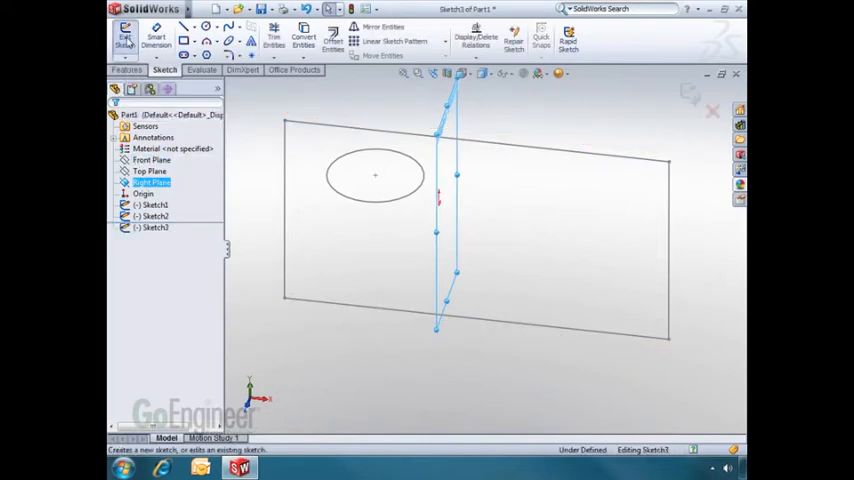
Turn the view to look straight at the Right Plane.
key(space)
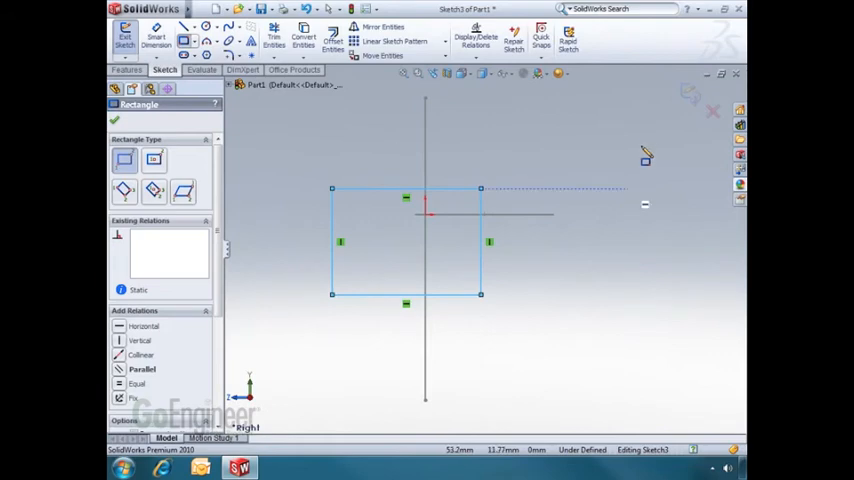
mouse_move(517, 154)
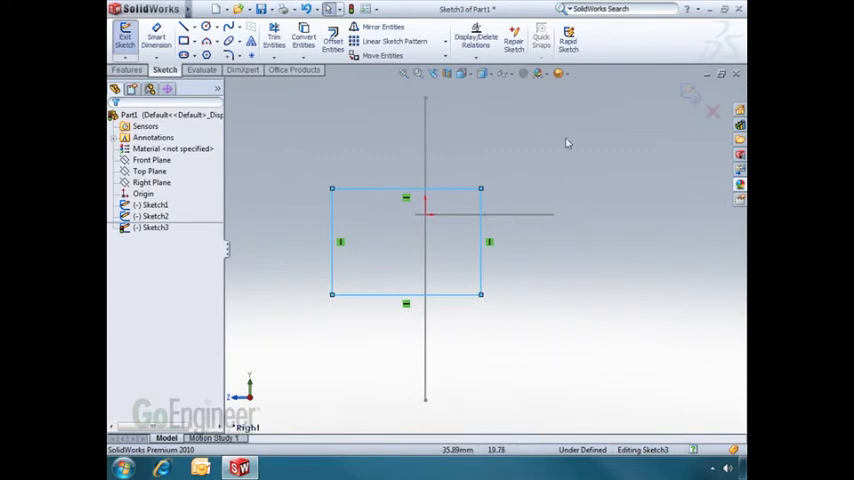
mouse_move(652, 140)
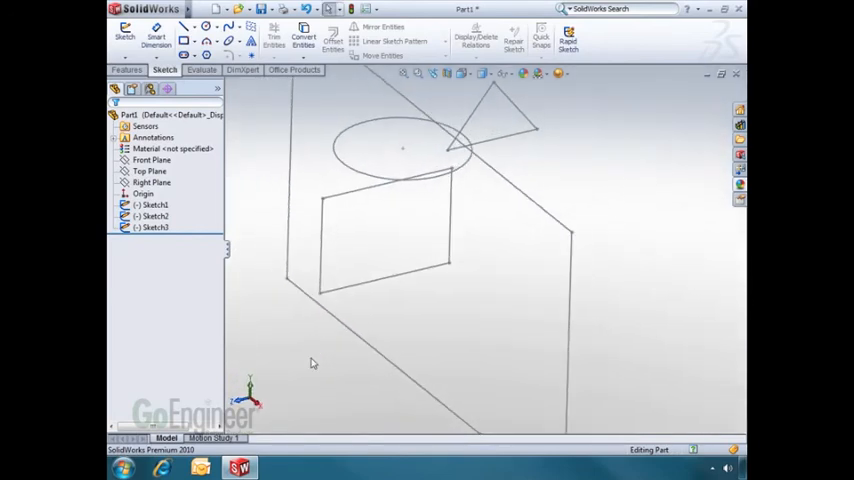
click(150, 216)
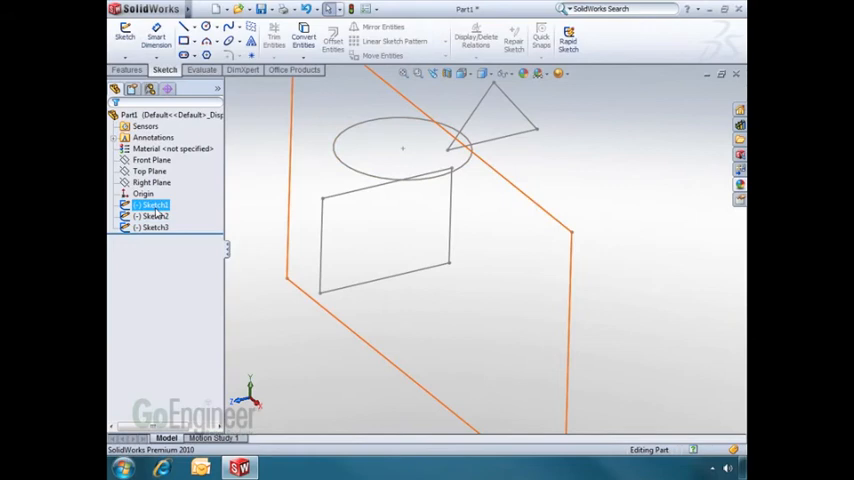
click(152, 217)
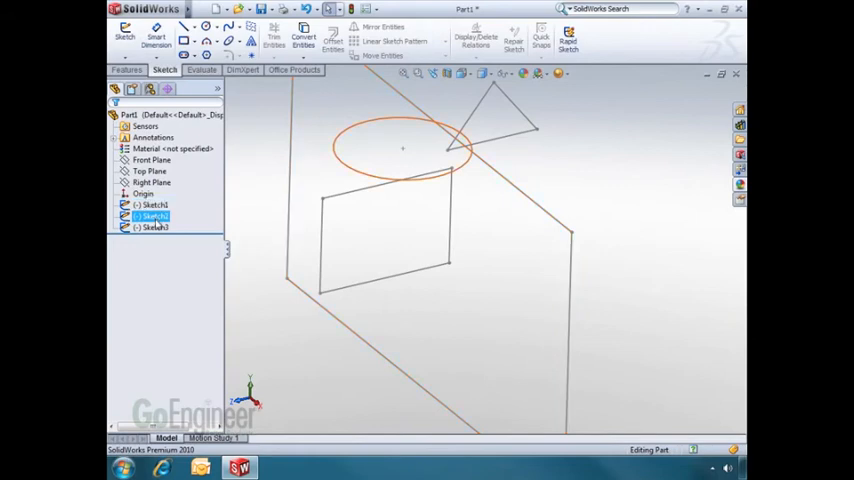
click(152, 228)
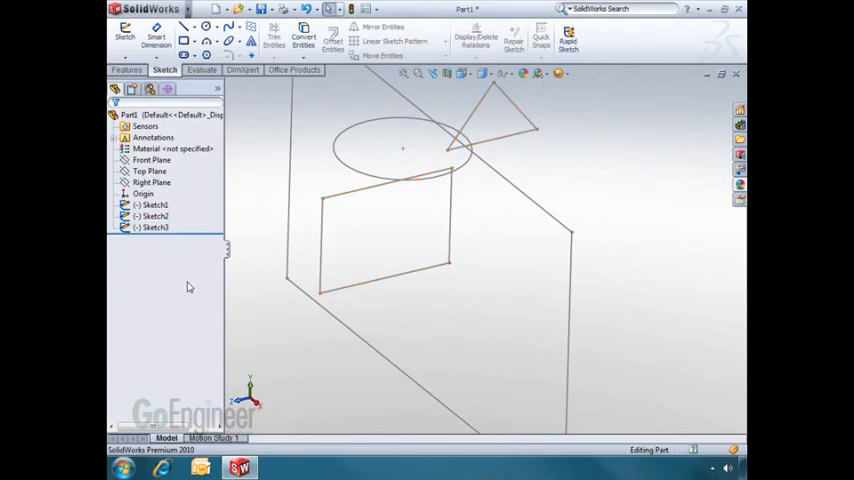
click(150, 216)
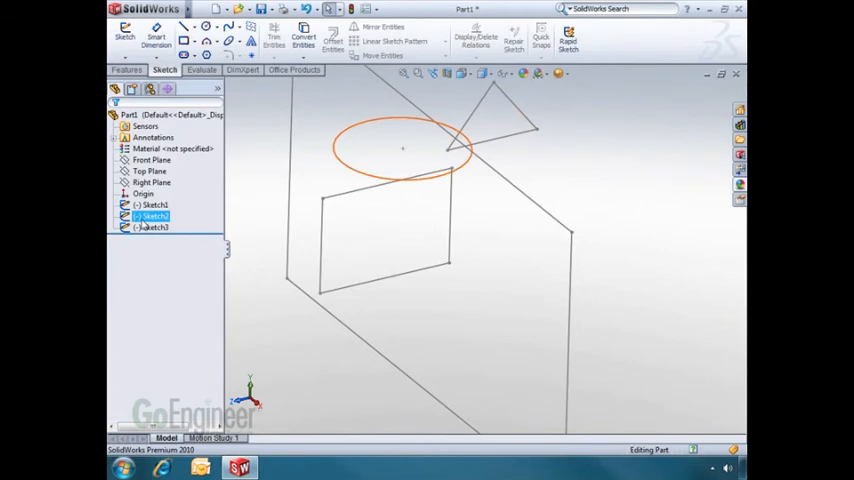
Edit Sketch2 and set the circle's diameter dimension to 35 mm.
right_click(146, 216)
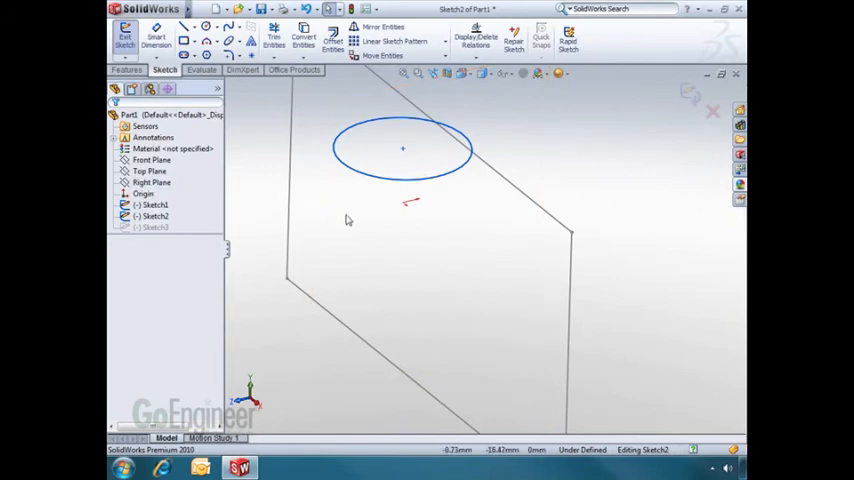
mouse_move(360, 227)
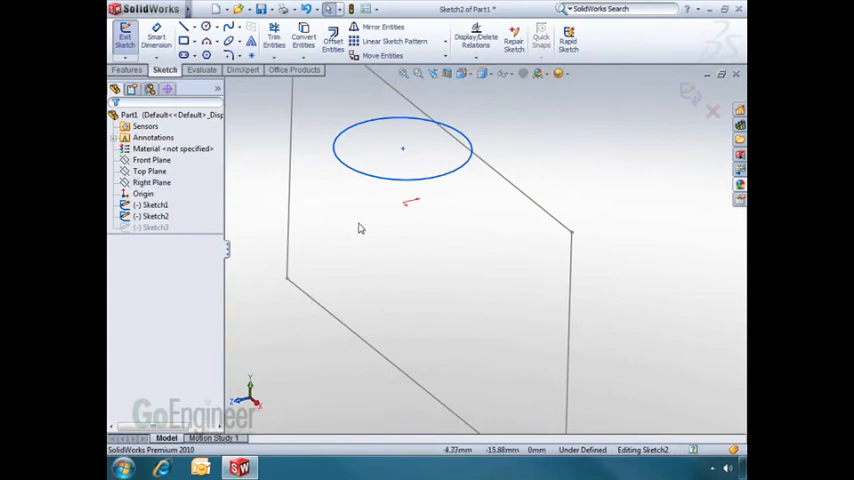
mouse_move(690, 95)
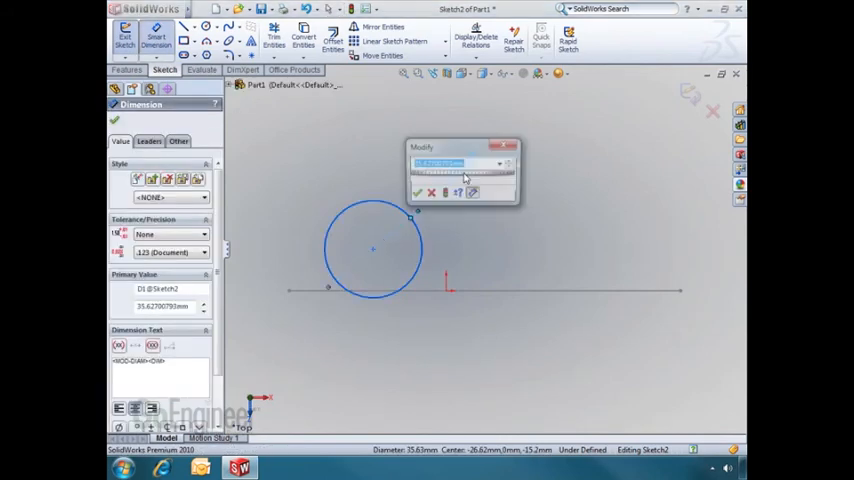
text(35)
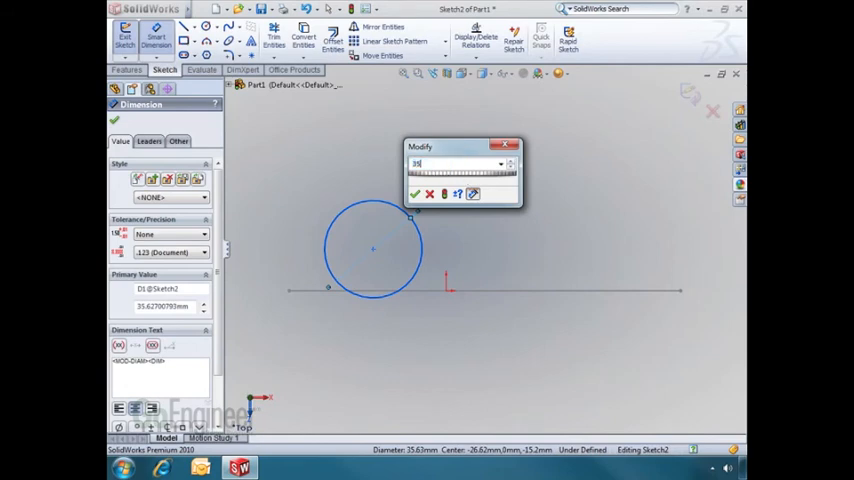
click(412, 193)
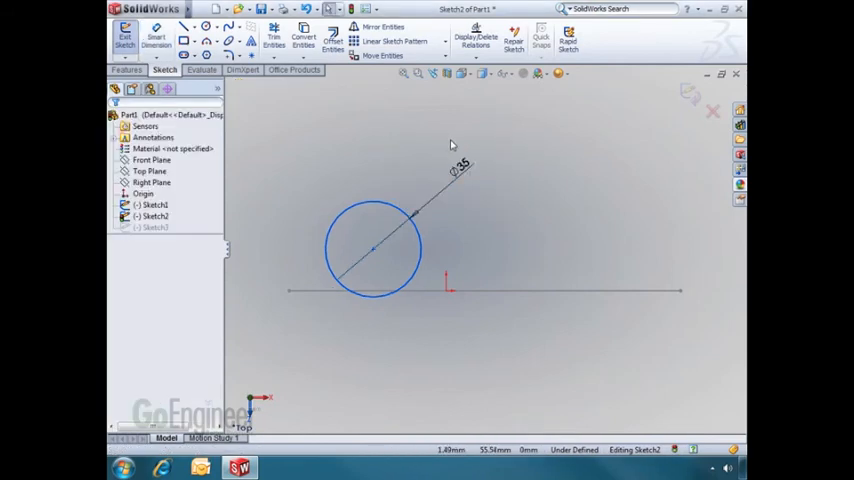
mouse_move(527, 180)
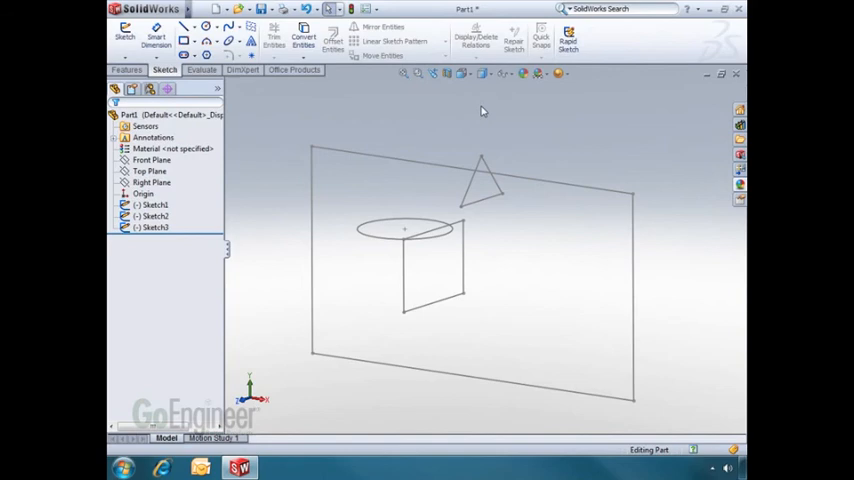
mouse_move(474, 112)
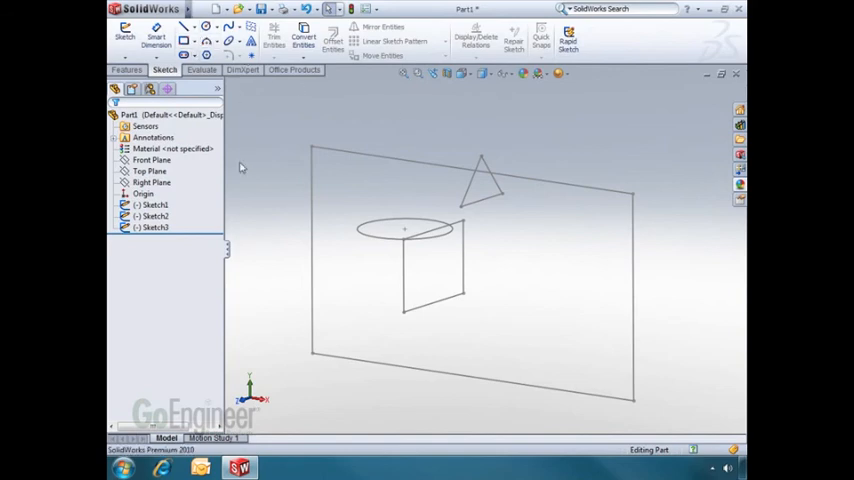
Select the Front Plane and start a new sketch for the two circles.
click(149, 160)
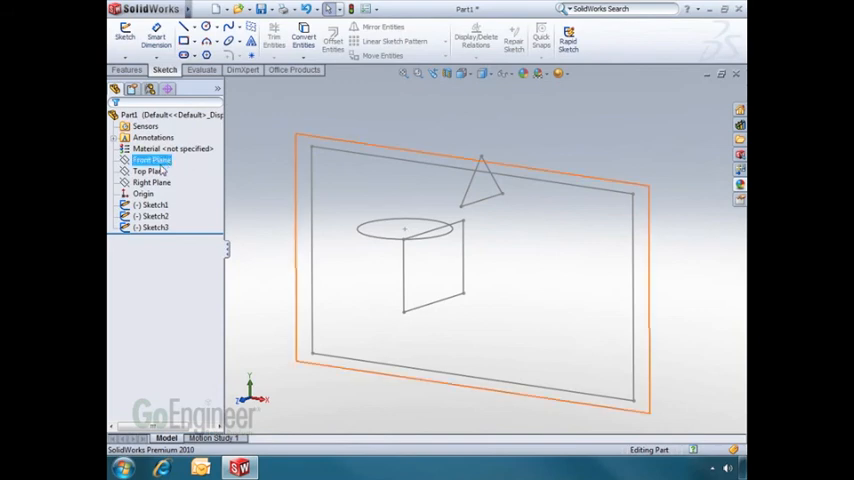
click(148, 182)
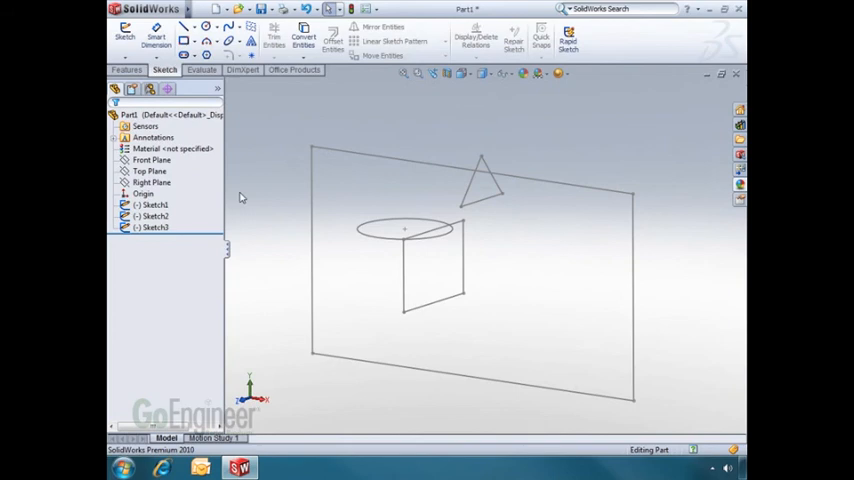
click(152, 160)
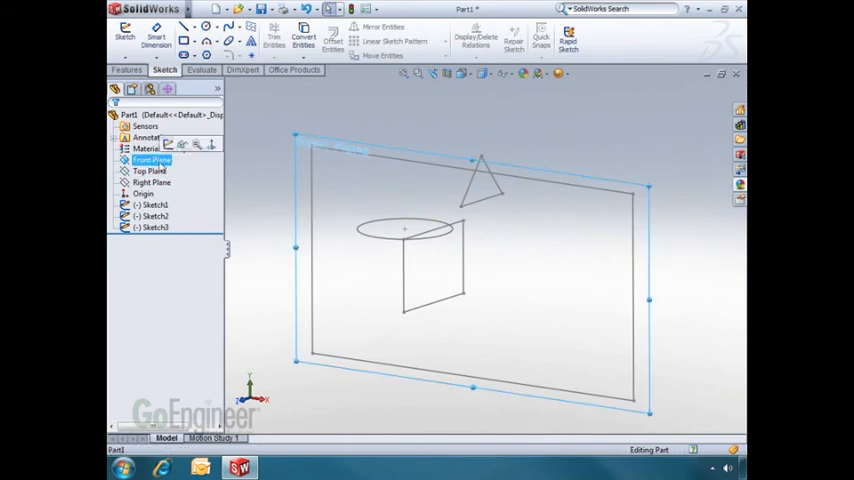
click(113, 35)
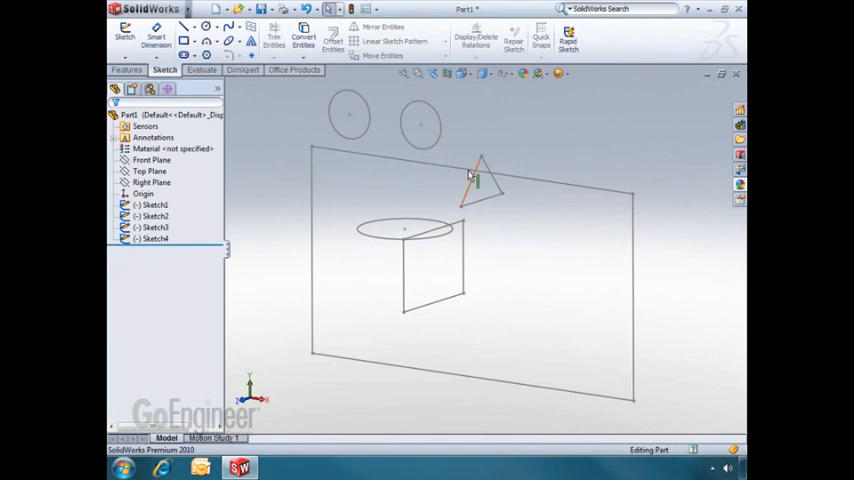
Edit Sketch4 and dimension the upper circle's diameter at about 18.105 mm.
right_click(152, 238)
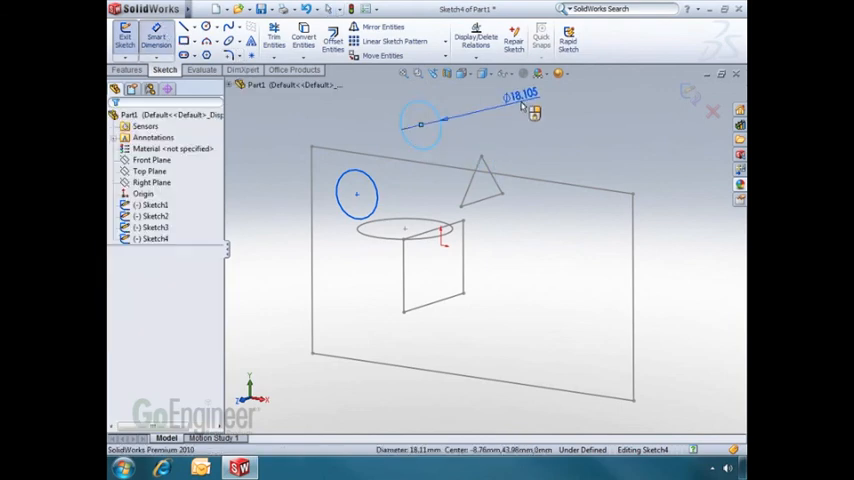
click(522, 105)
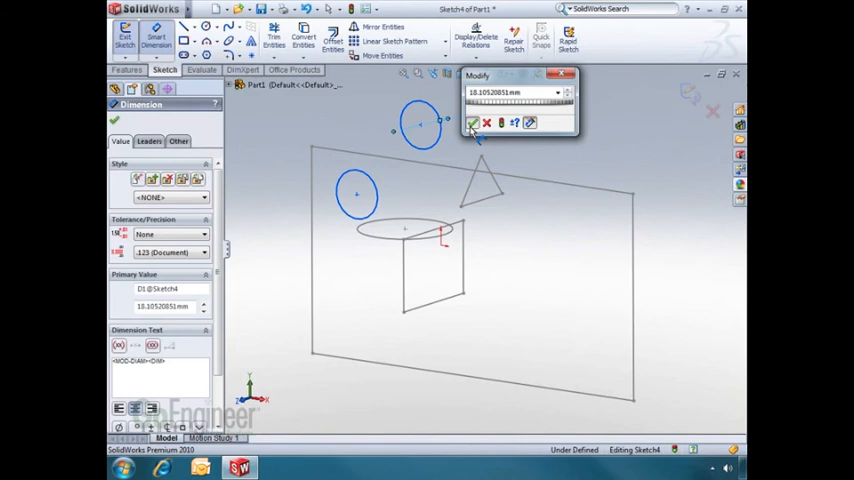
click(472, 123)
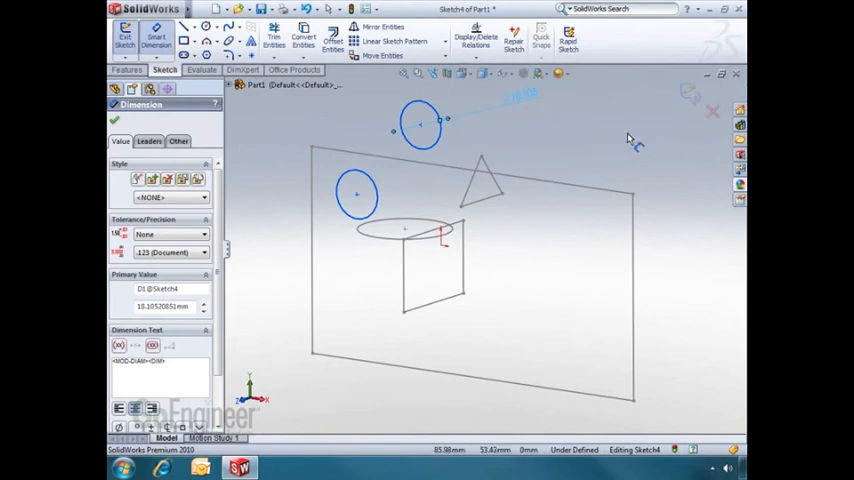